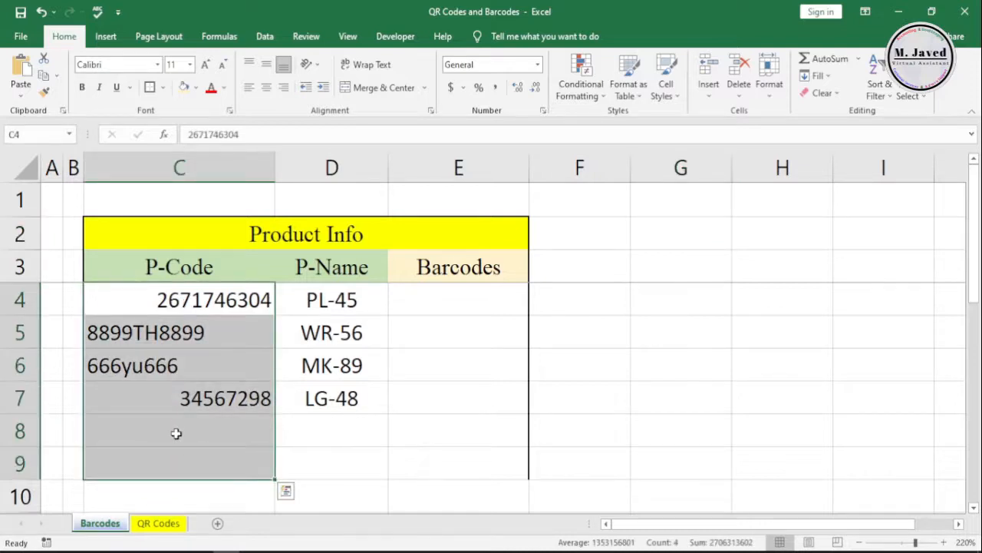
Step: Format the whole P-Code column C as Text via Format Cells so the codes align consistently
{"action": "left_click", "coordinate": [178, 429]}
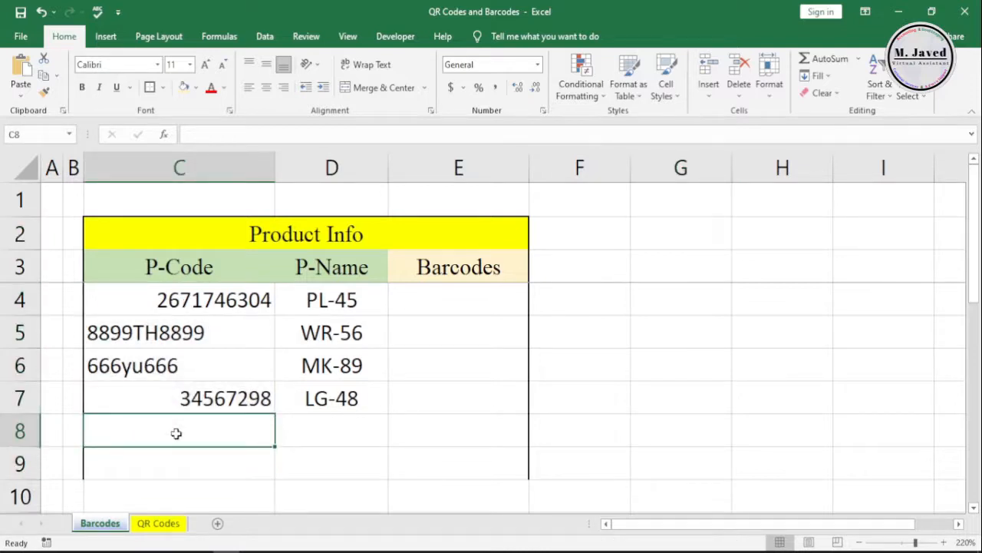
{"action": "left_click", "coordinate": [178, 167]}
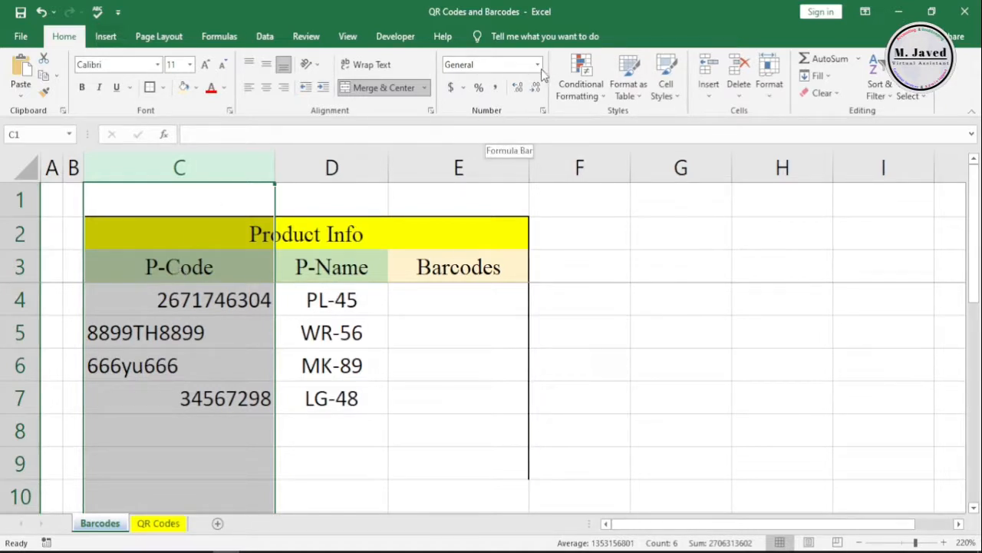
{"action": "left_click", "coordinate": [538, 65]}
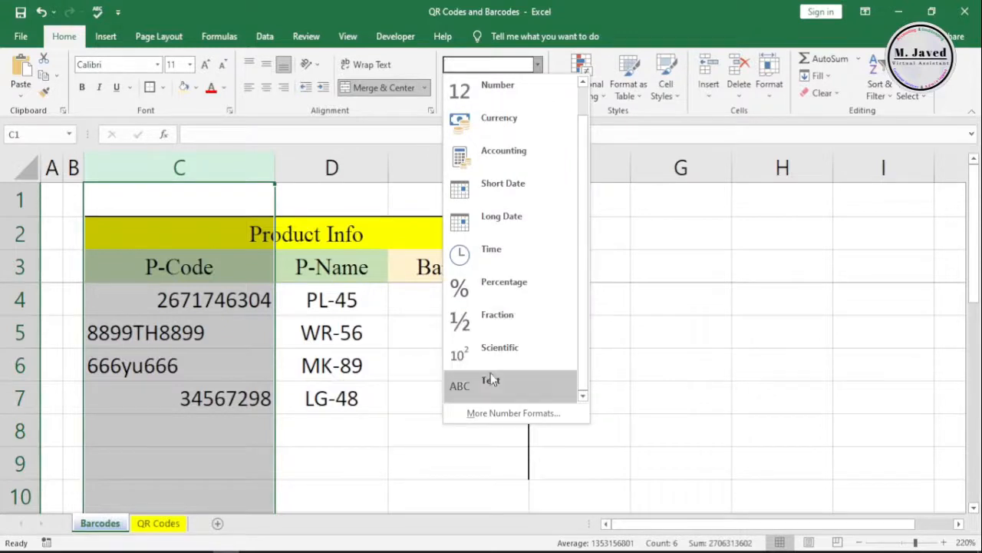
{"action": "mouse_move", "coordinate": [674, 244]}
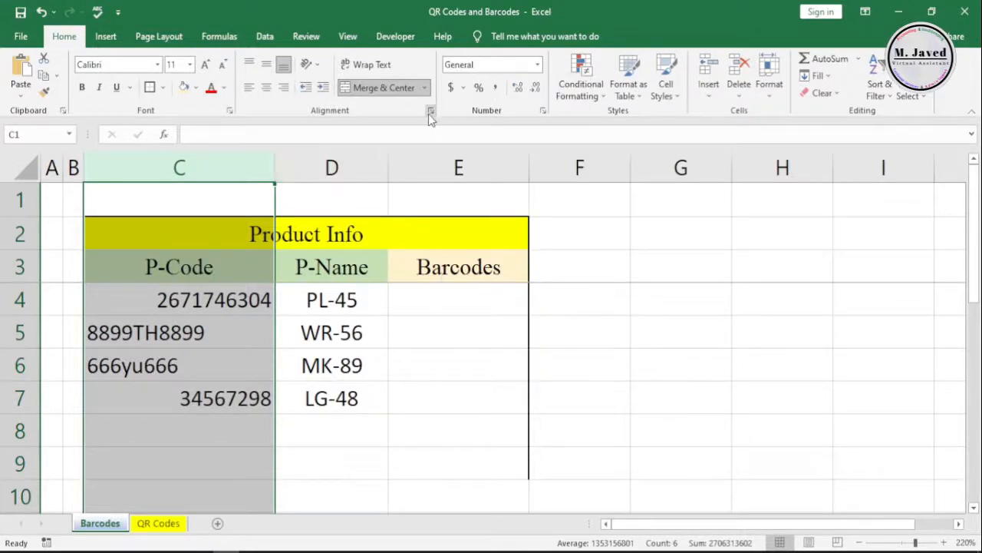
{"action": "left_click", "coordinate": [432, 111]}
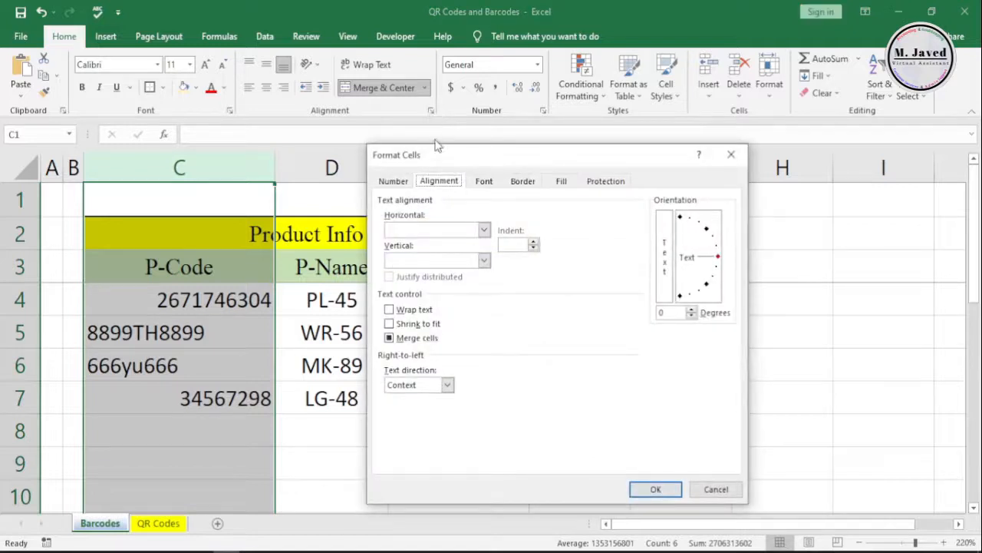
{"action": "left_click", "coordinate": [393, 181]}
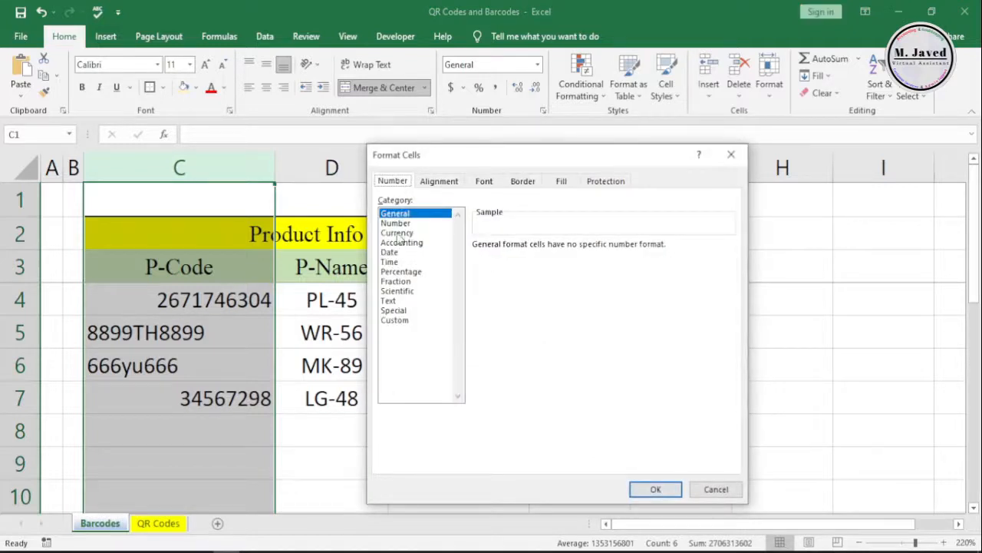
{"action": "left_click", "coordinate": [388, 299]}
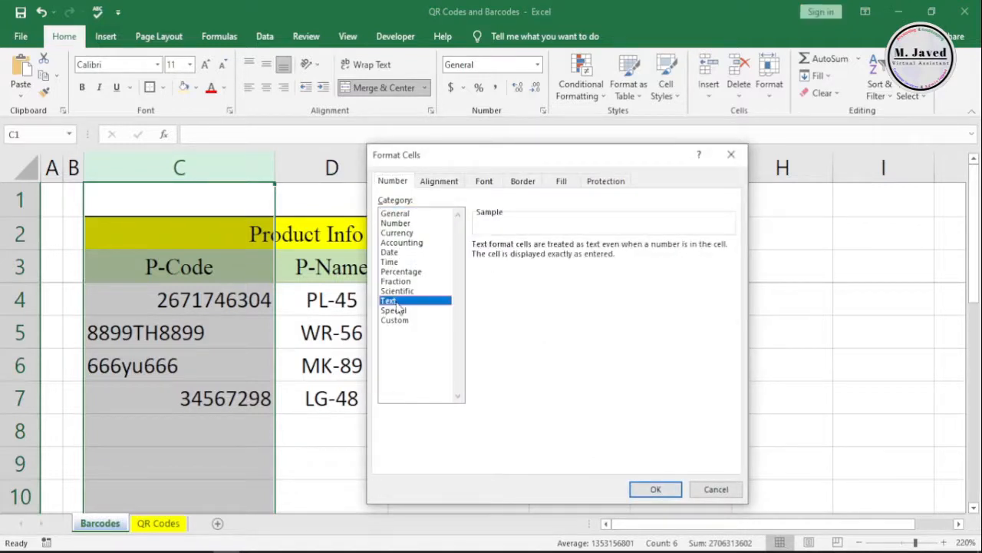
{"action": "left_click", "coordinate": [656, 488]}
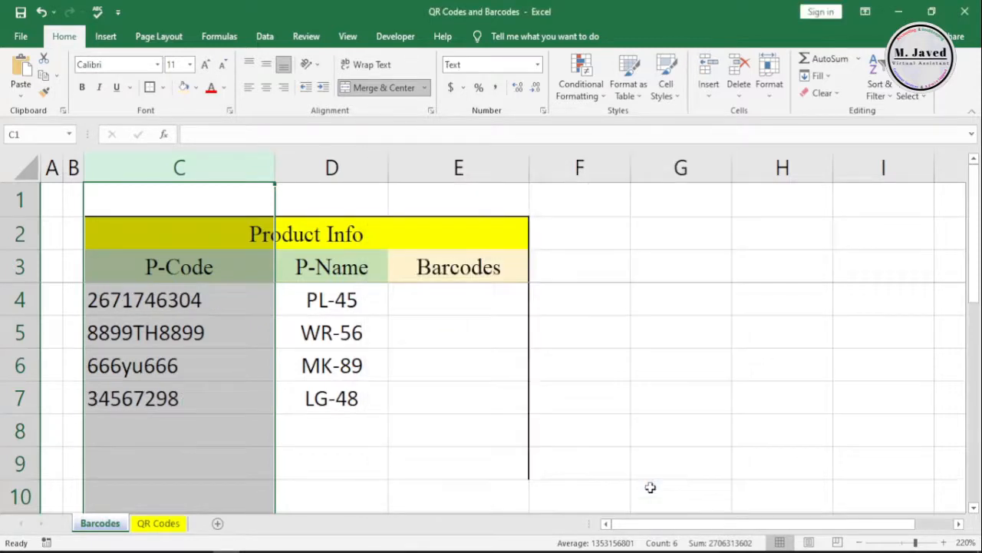
{"action": "left_click", "coordinate": [178, 430]}
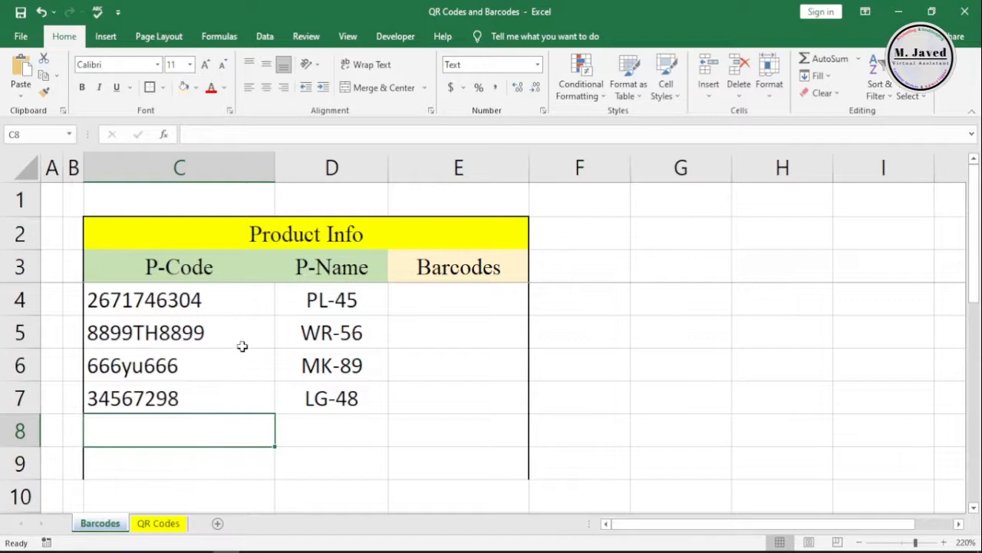
{"action": "left_click", "coordinate": [458, 299]}
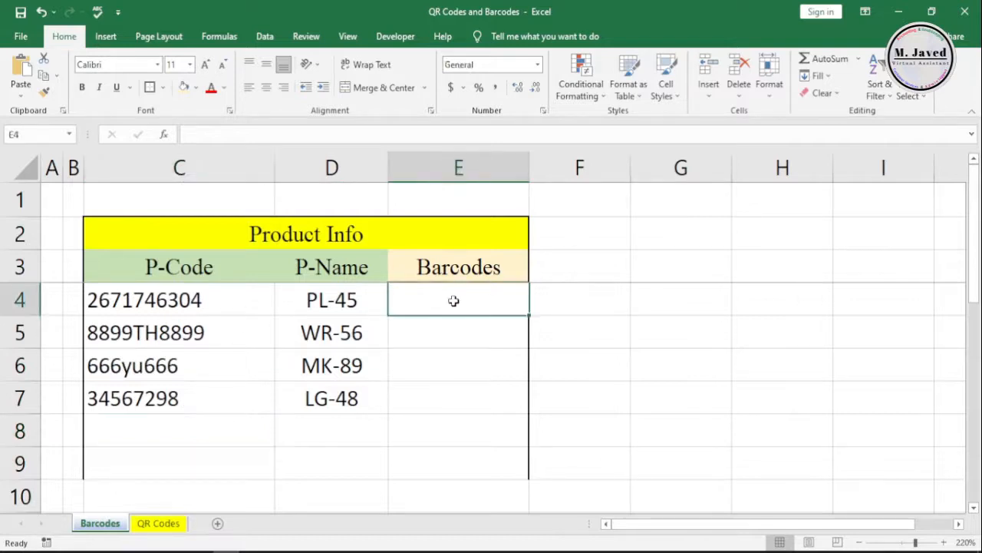
{"action": "type", "text": "="}
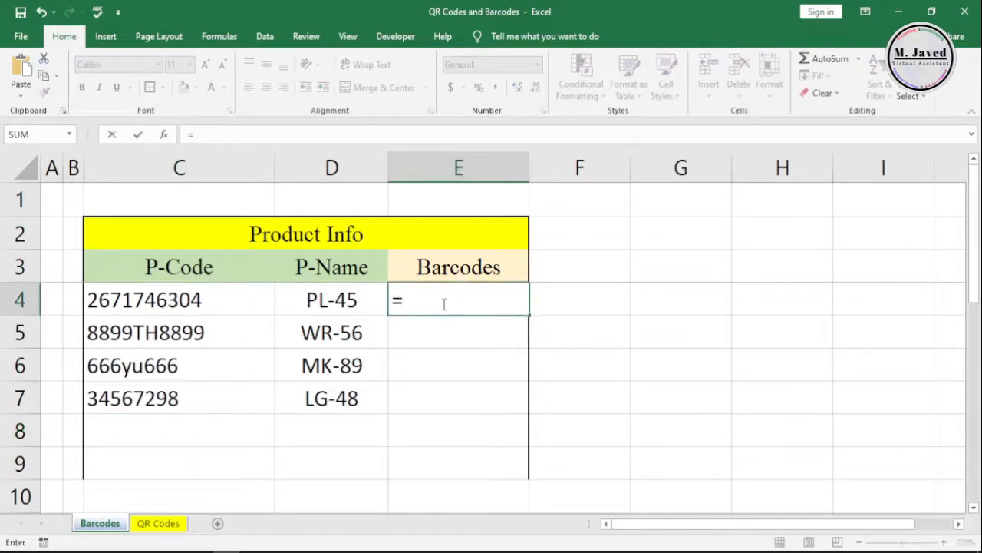
{"action": "type", "text": "\"(\"&C4&"}
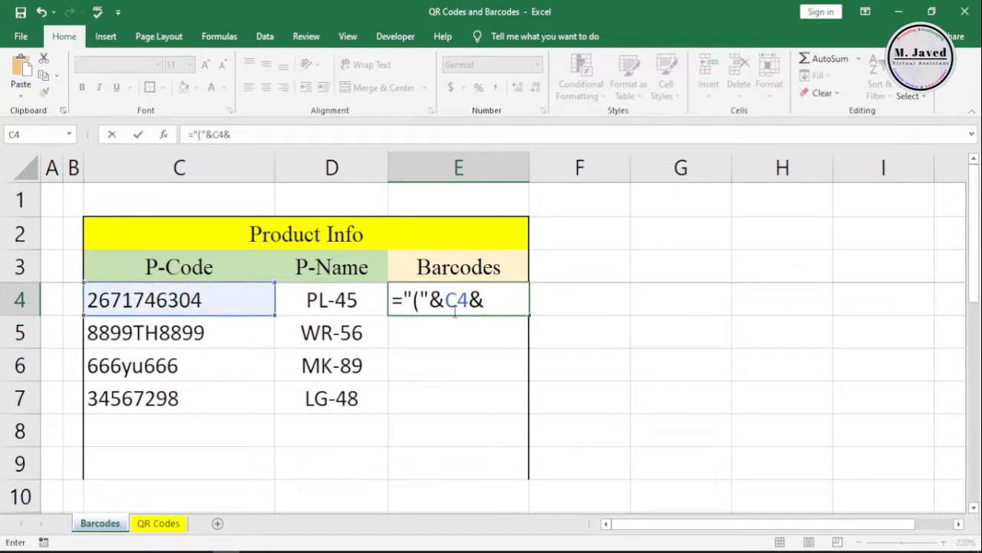
{"action": "type", "text": "\")\""}
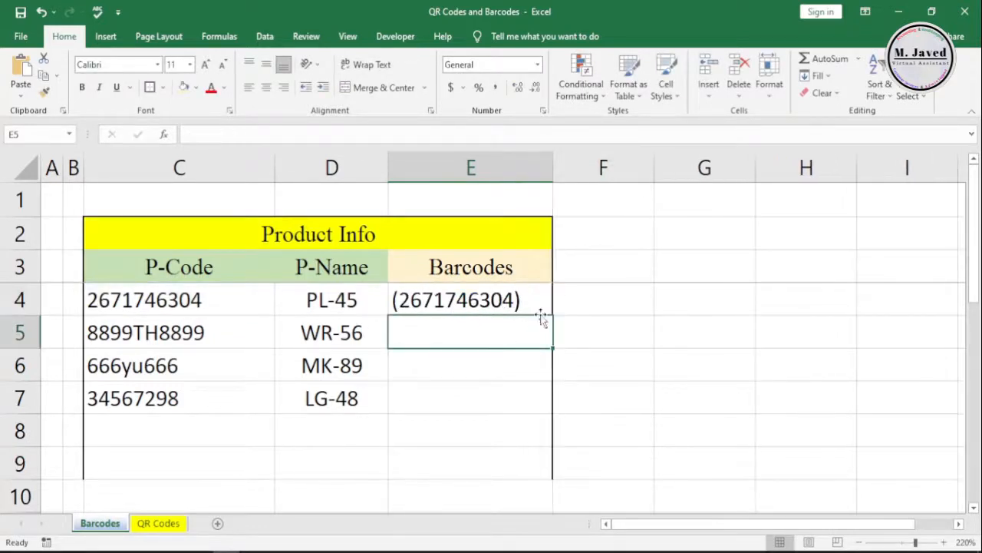
{"action": "left_click", "coordinate": [469, 299]}
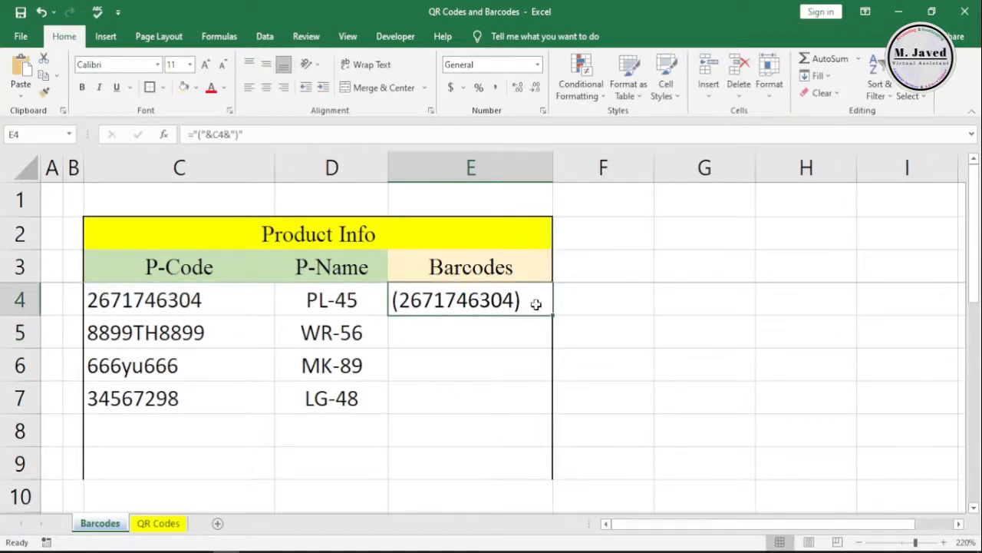
{"action": "mouse_move", "coordinate": [535, 310]}
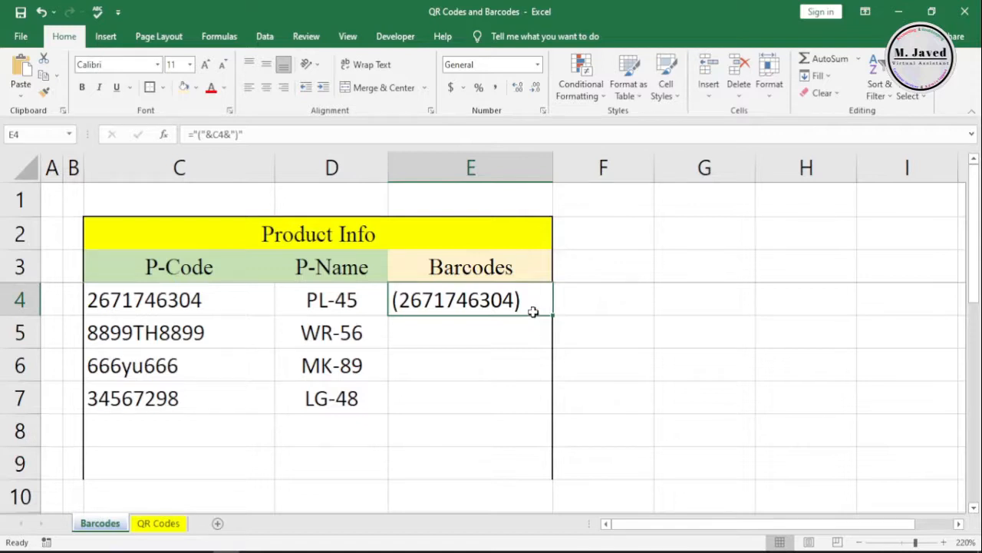
{"action": "mouse_move", "coordinate": [522, 318]}
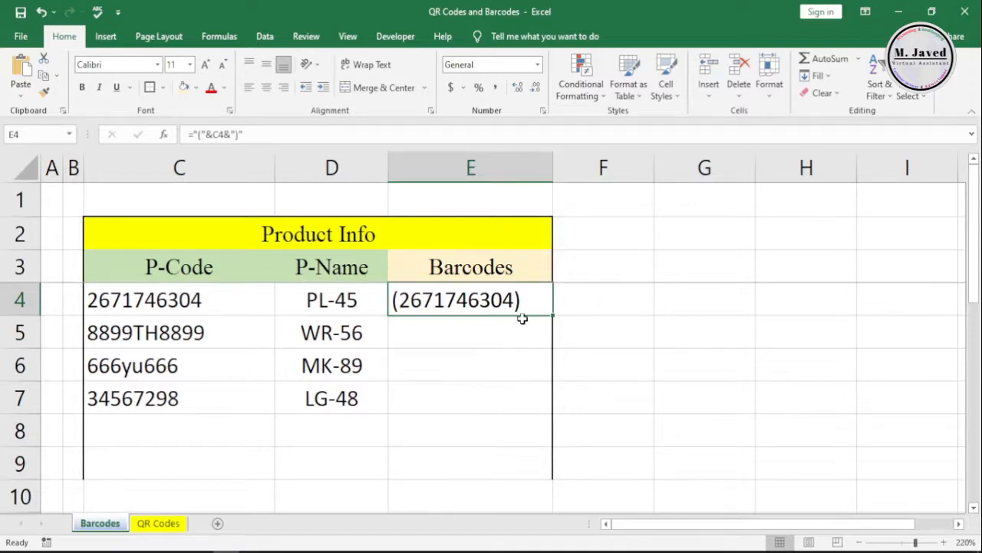
{"action": "mouse_move", "coordinate": [482, 302]}
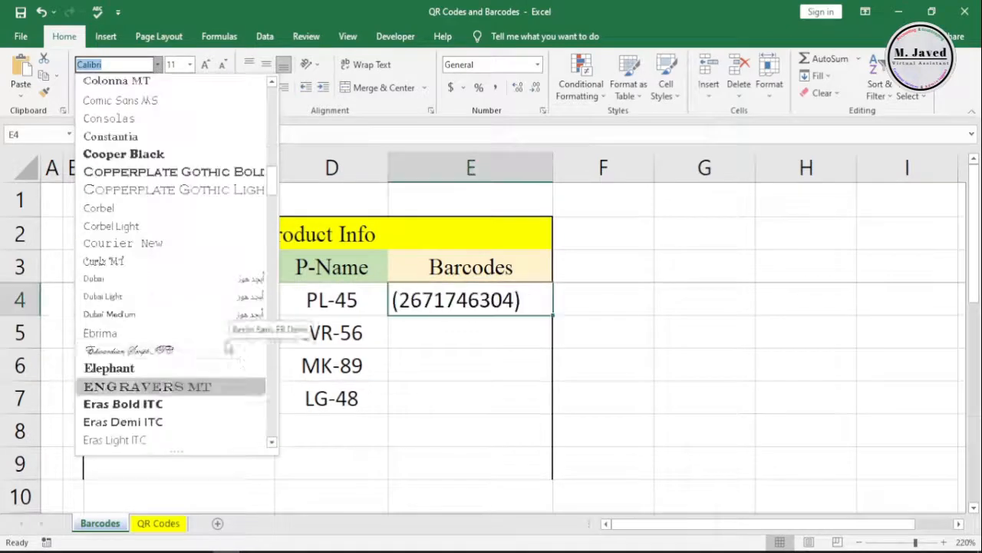
{"action": "scroll", "scroll_direction": "down", "scroll_amount": 3}
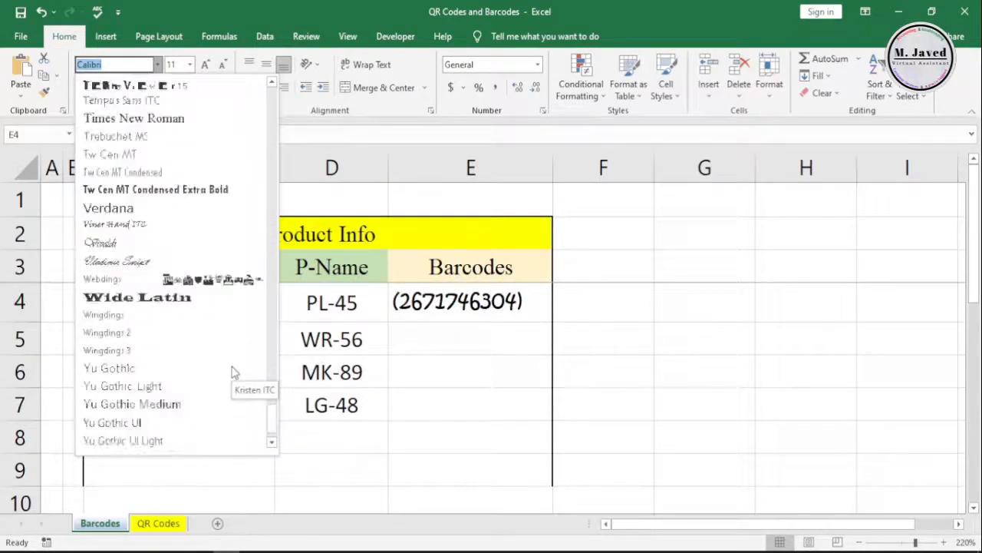
{"action": "left_click", "coordinate": [703, 234]}
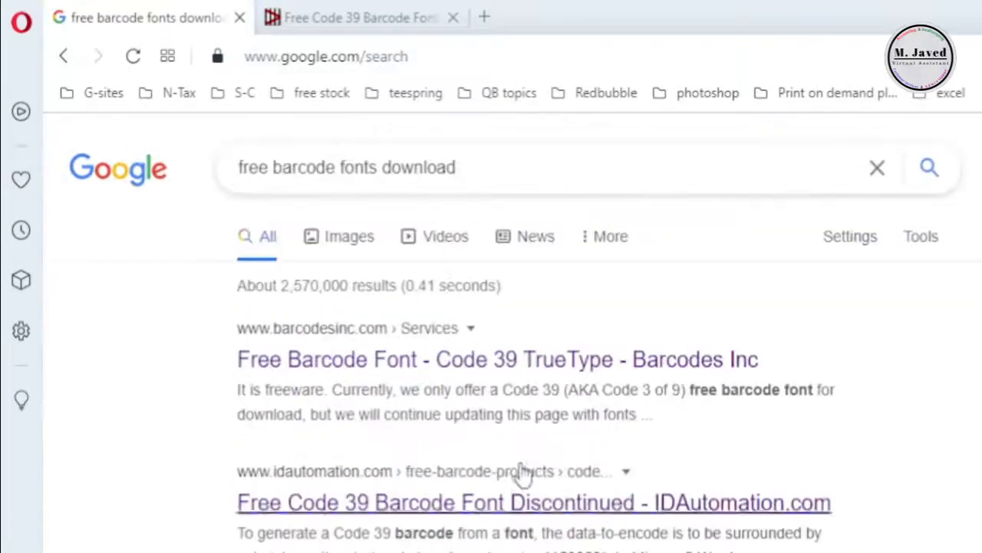
Step: Start the free IDAutomation Code 39 font download and return to the desktop
{"action": "left_click", "coordinate": [533, 502]}
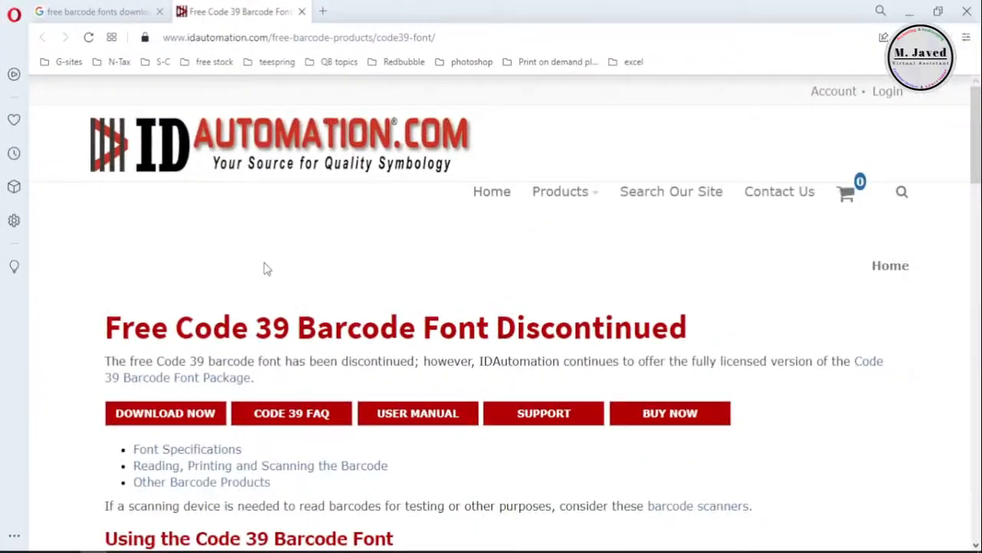
{"action": "scroll", "scroll_direction": "down", "scroll_amount": 3}
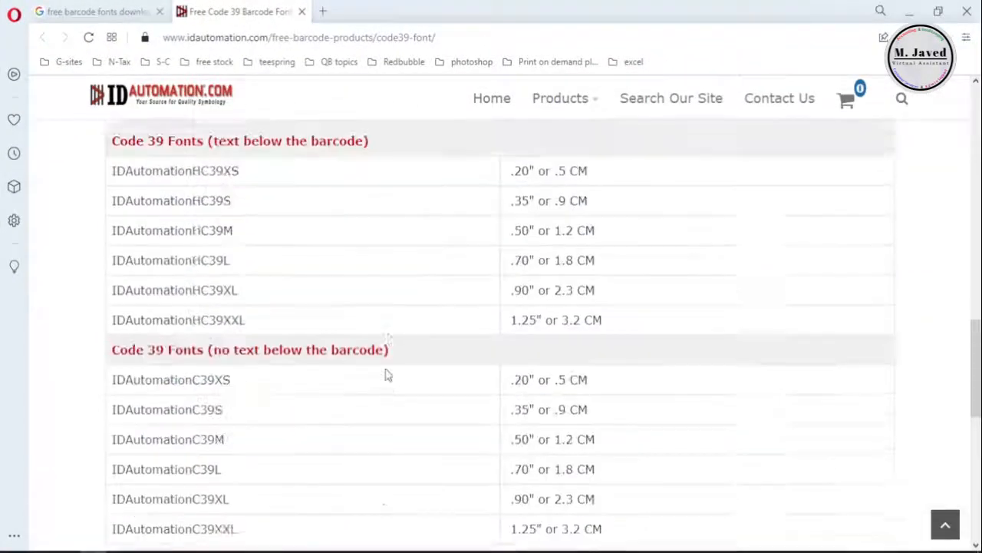
{"action": "scroll", "scroll_direction": "up", "scroll_amount": 3}
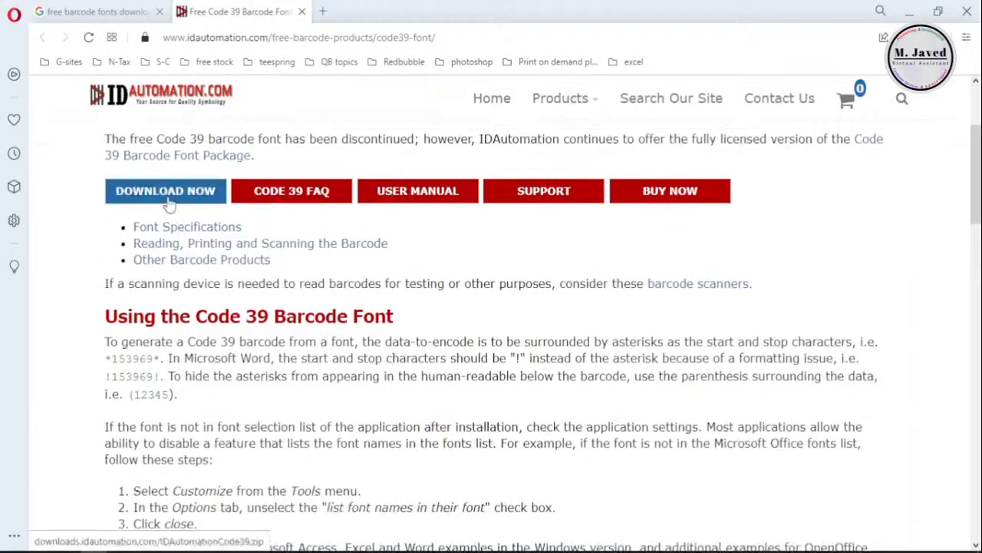
{"action": "left_click", "coordinate": [166, 191]}
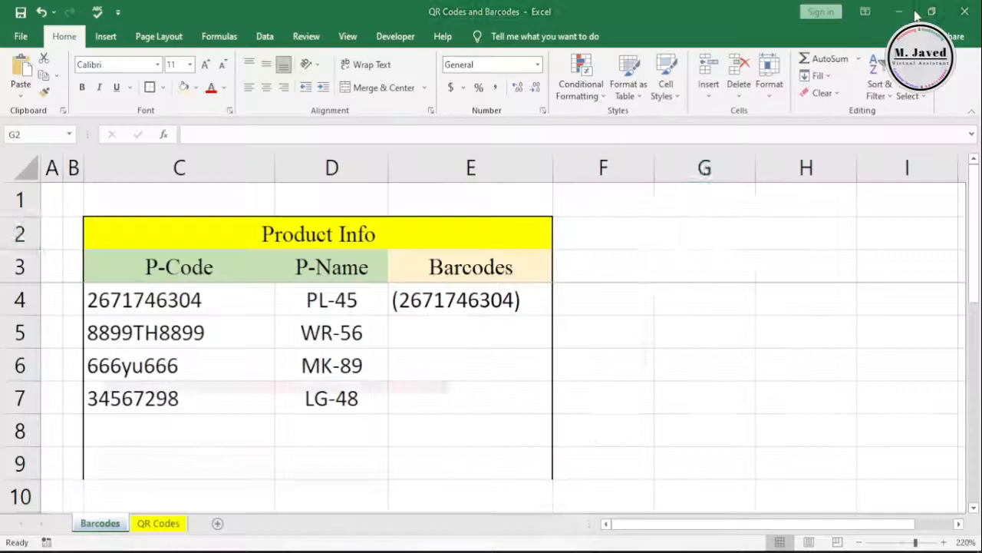
{"action": "left_click", "coordinate": [899, 12]}
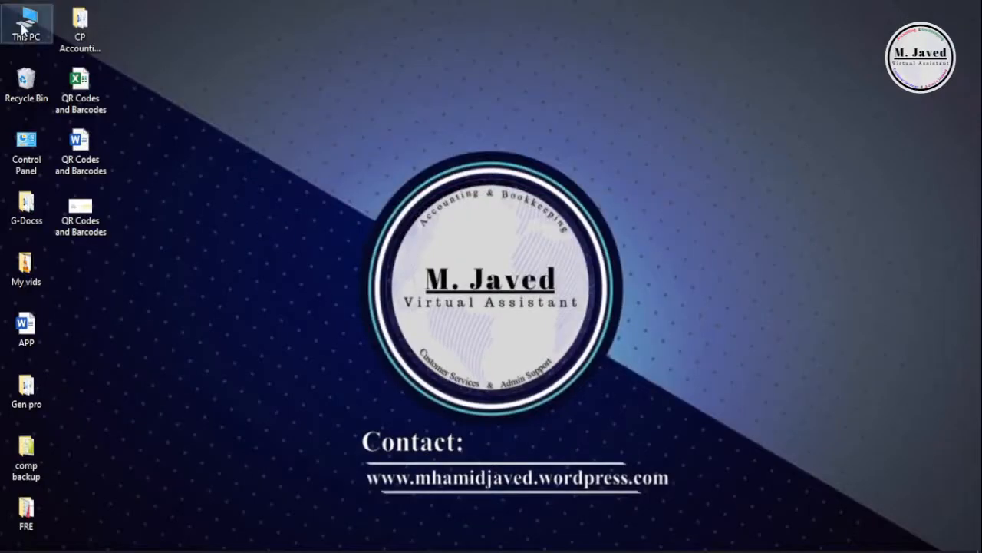
Step: Extract the IDAutomationCode39 zip into the Downloads folder with Extract Here
{"action": "double_click", "coordinate": [25, 23]}
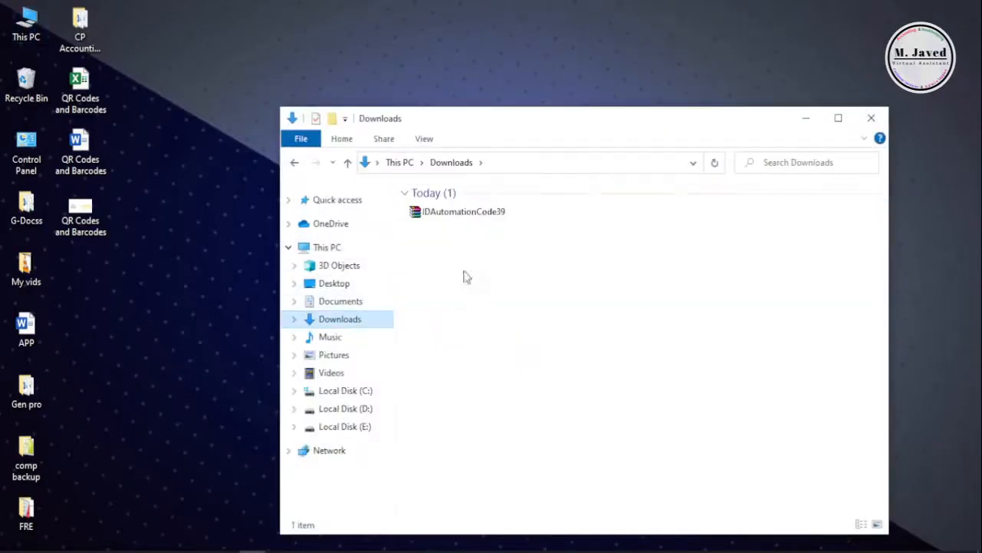
{"action": "right_click", "coordinate": [457, 212]}
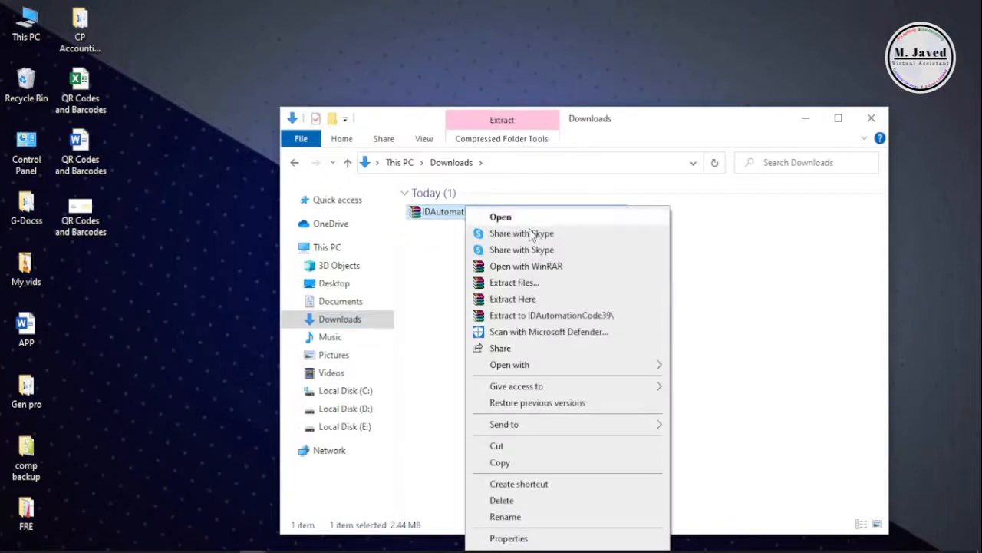
{"action": "left_click", "coordinate": [512, 298]}
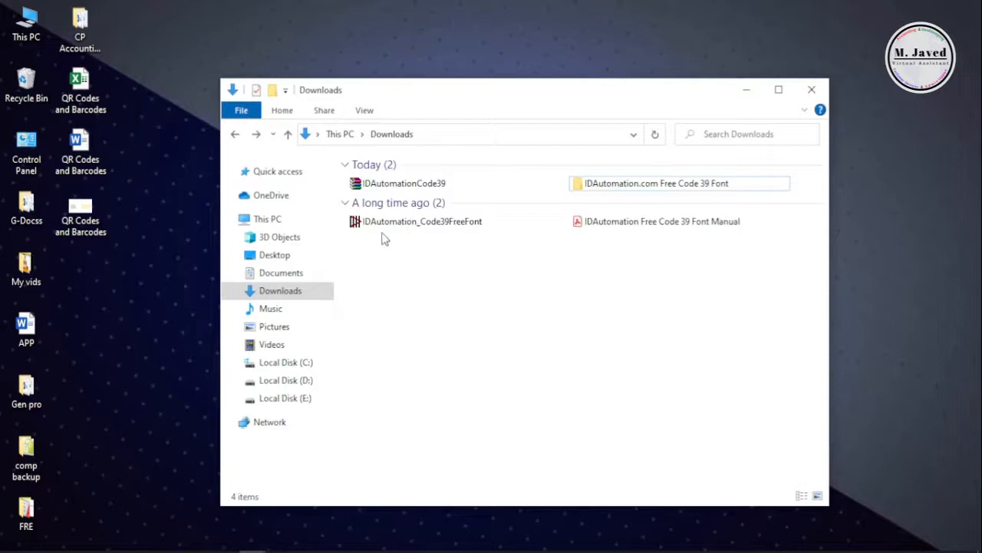
Step: Run the IDAutomation_Code39FreeFont installer, accepting the license and default folder
{"action": "left_click", "coordinate": [422, 221]}
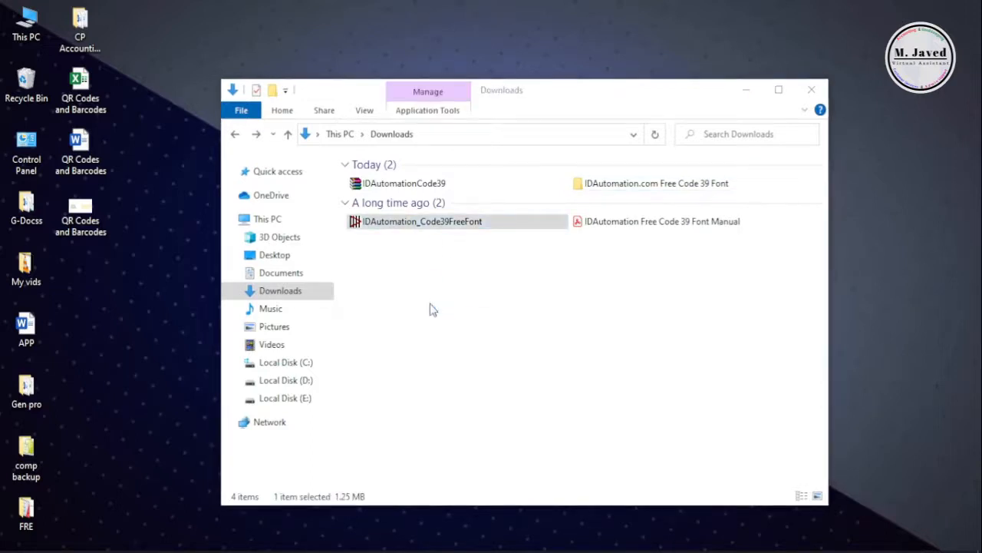
{"action": "double_click", "coordinate": [422, 221]}
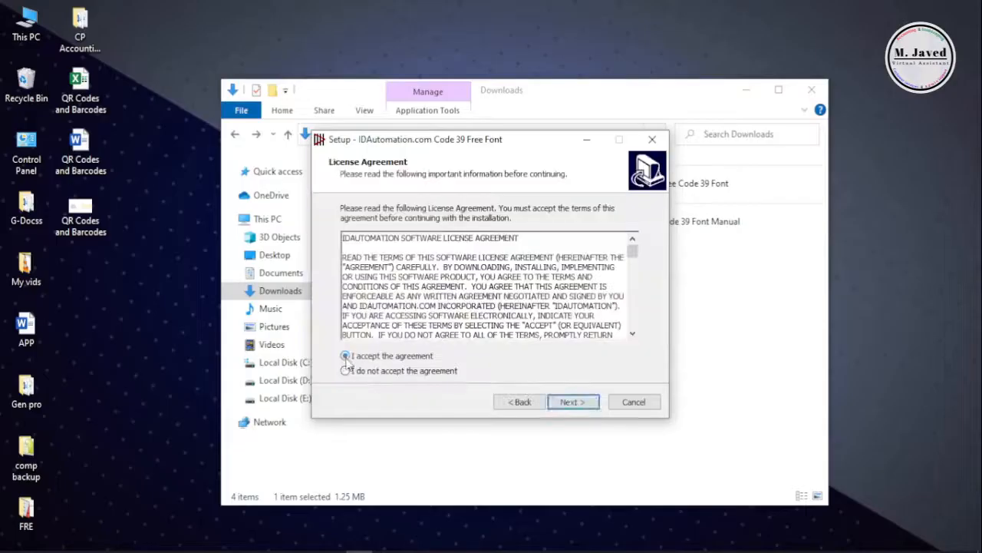
{"action": "left_click", "coordinate": [572, 402]}
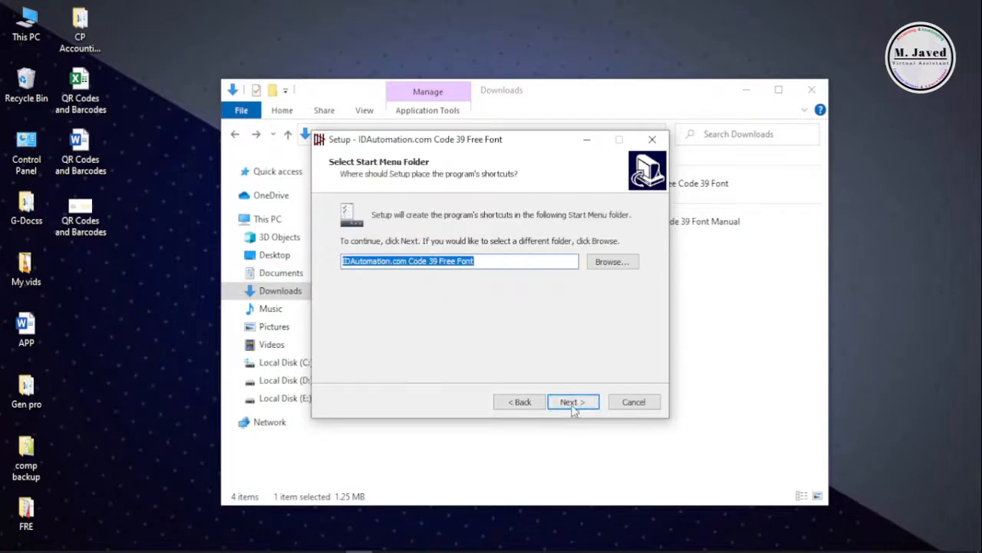
{"action": "left_click", "coordinate": [572, 402]}
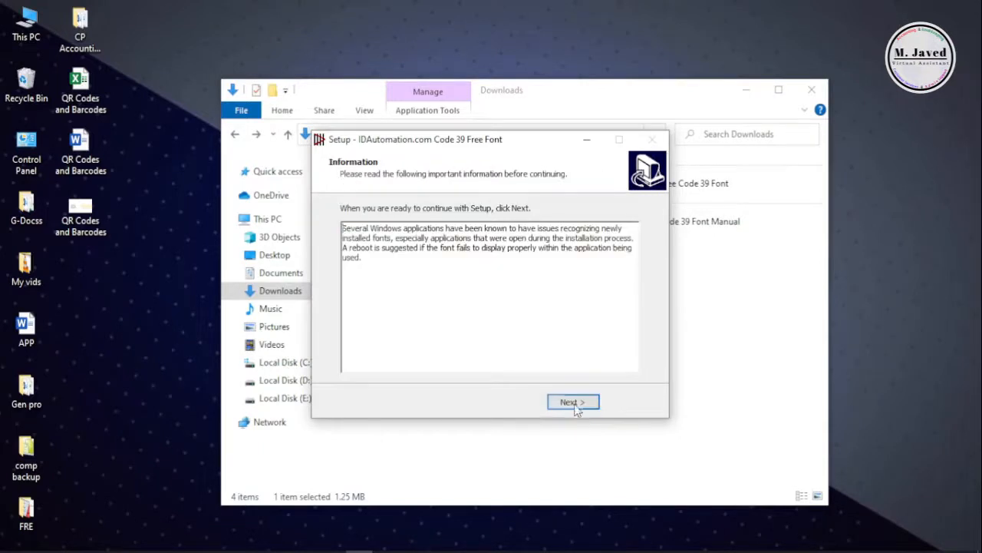
{"action": "left_click", "coordinate": [572, 402]}
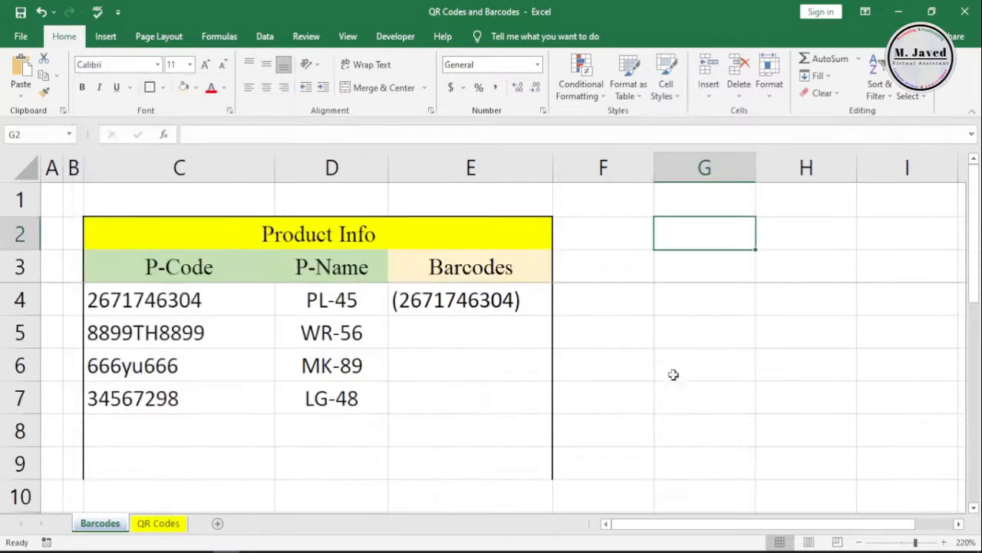
{"action": "left_click", "coordinate": [470, 365]}
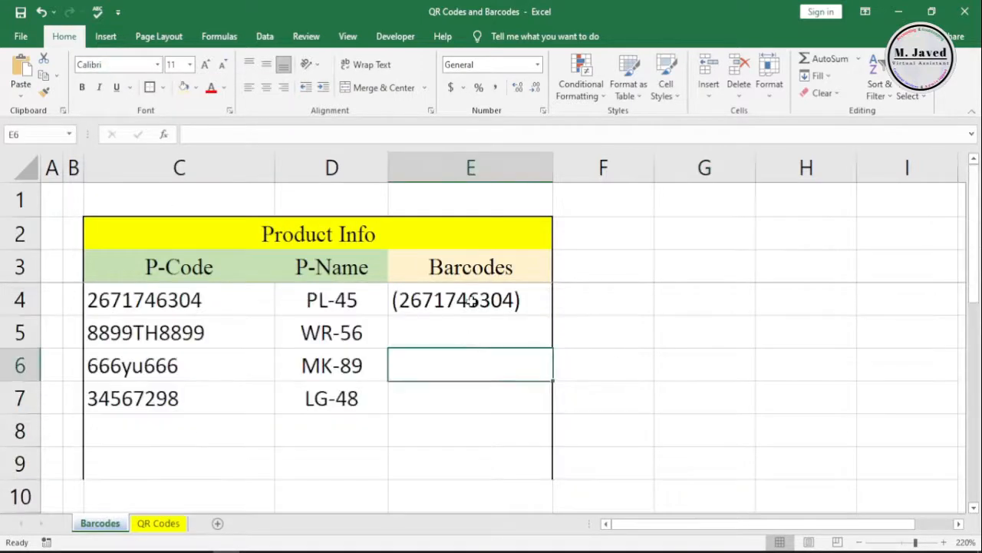
{"action": "left_click", "coordinate": [469, 299]}
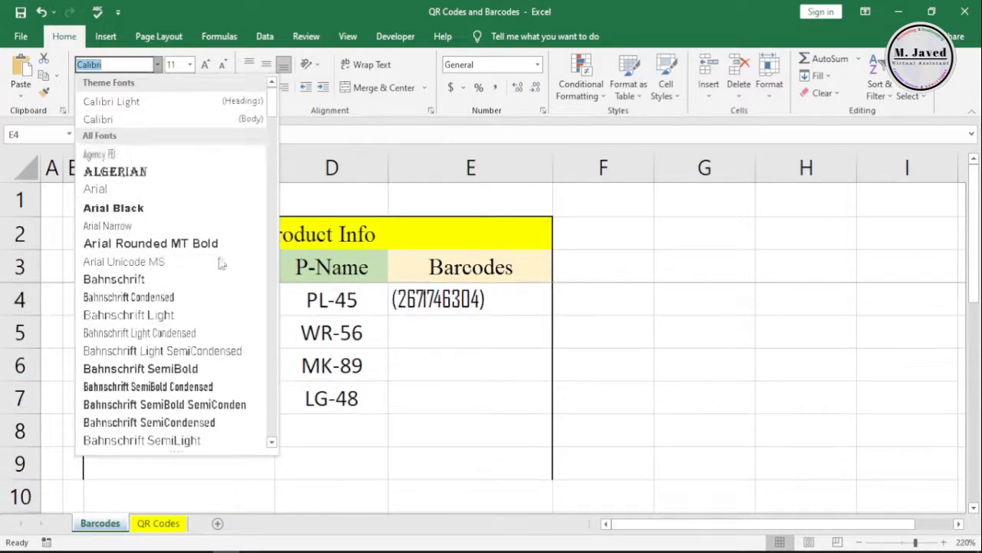
{"action": "scroll", "scroll_direction": "down", "scroll_amount": 3}
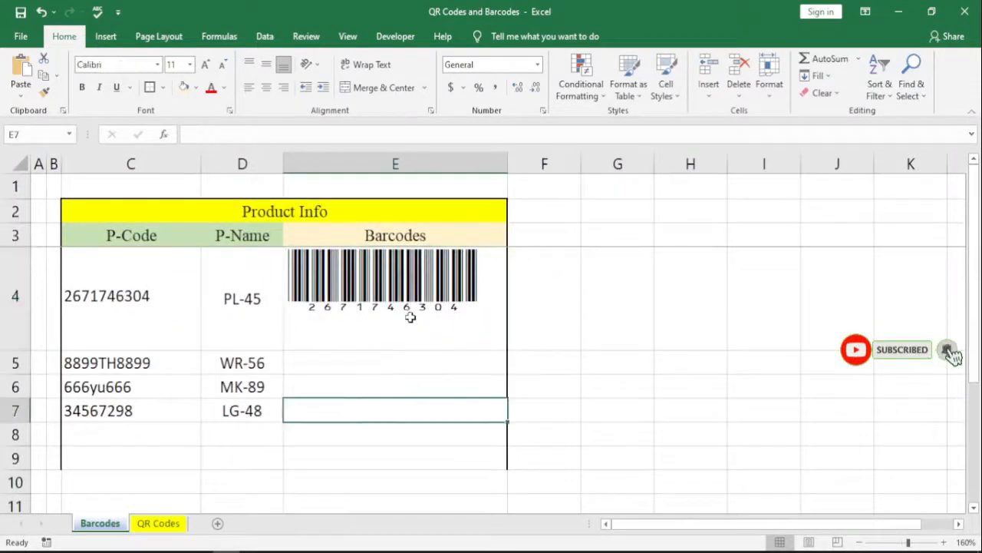
Step: Fill E4's barcode formula down to E7 so every P-Code gets its barcode
{"action": "left_click", "coordinate": [396, 294]}
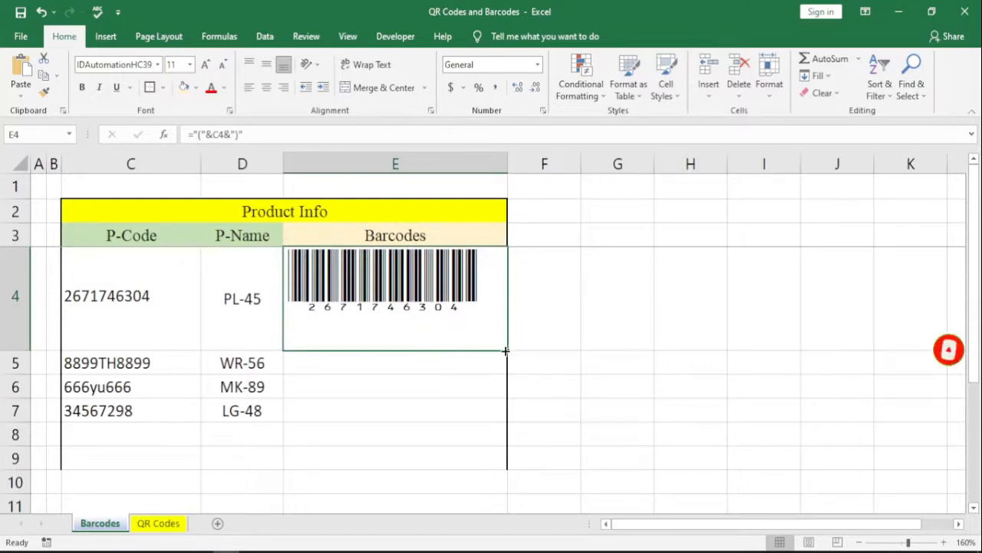
{"action": "left_click_drag", "start_coordinate": [505, 351], "coordinate": [497, 417]}
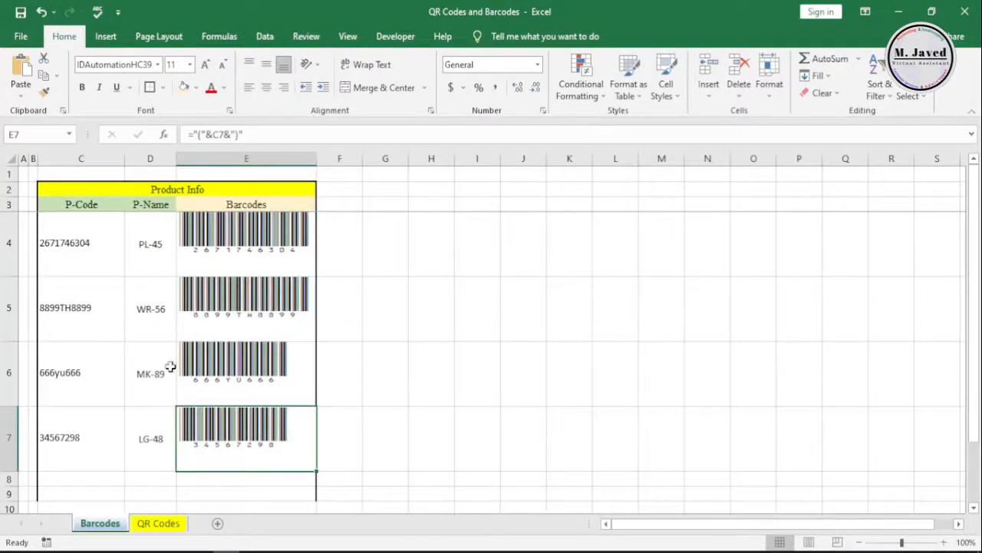
{"action": "left_click", "coordinate": [246, 372]}
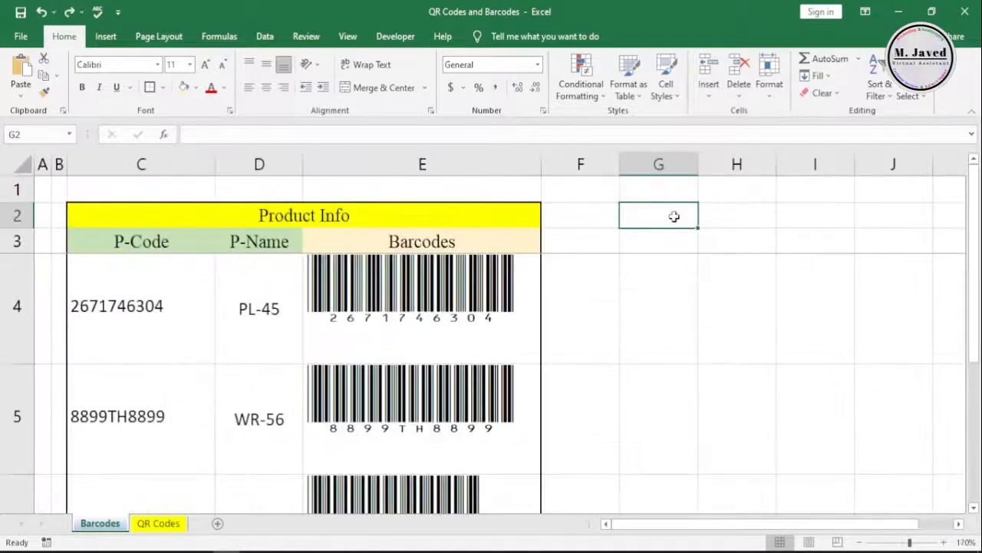
{"action": "mouse_move", "coordinate": [641, 290]}
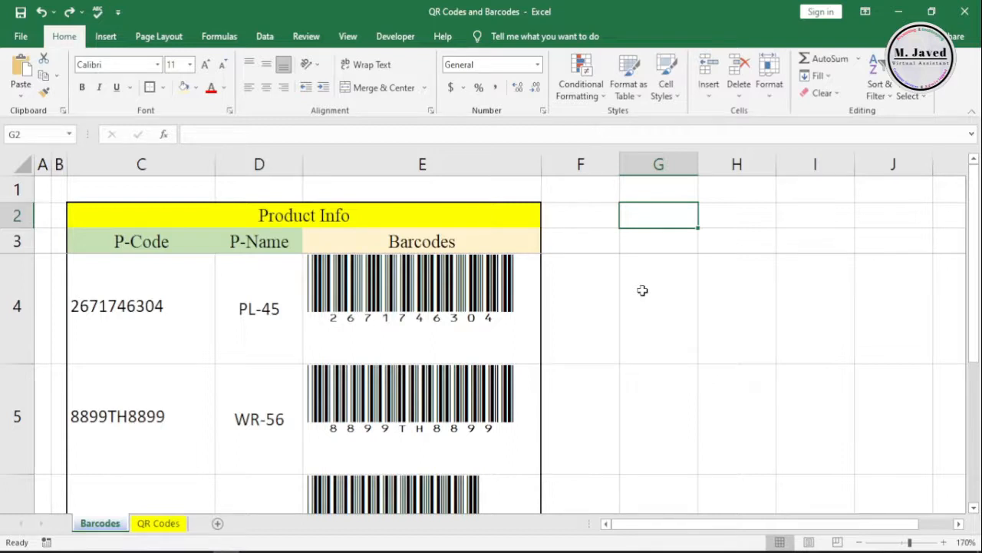
{"action": "mouse_move", "coordinate": [125, 414]}
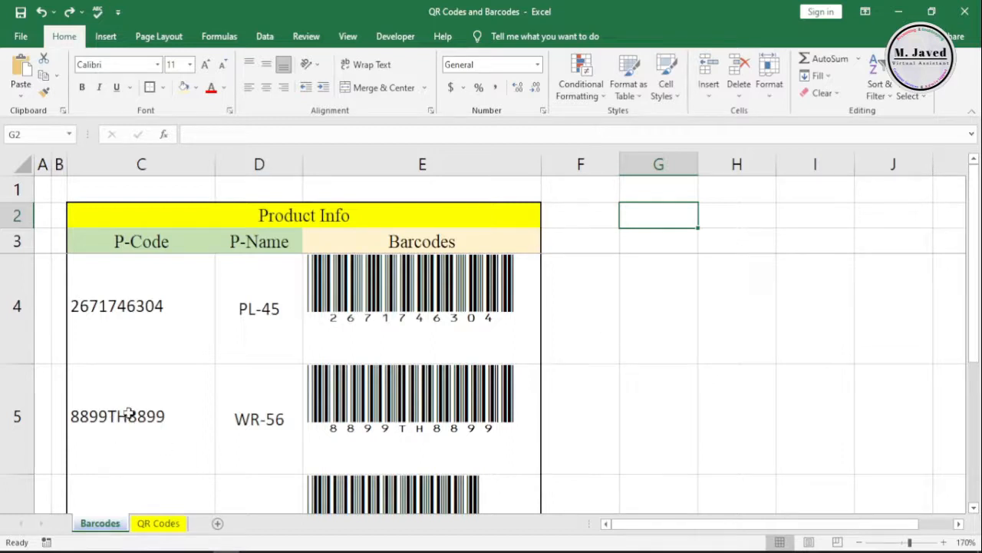
Step: Edit the P-Code in C4 to 8899TH99 and let the E4 barcode update to match
{"action": "left_click", "coordinate": [141, 305]}
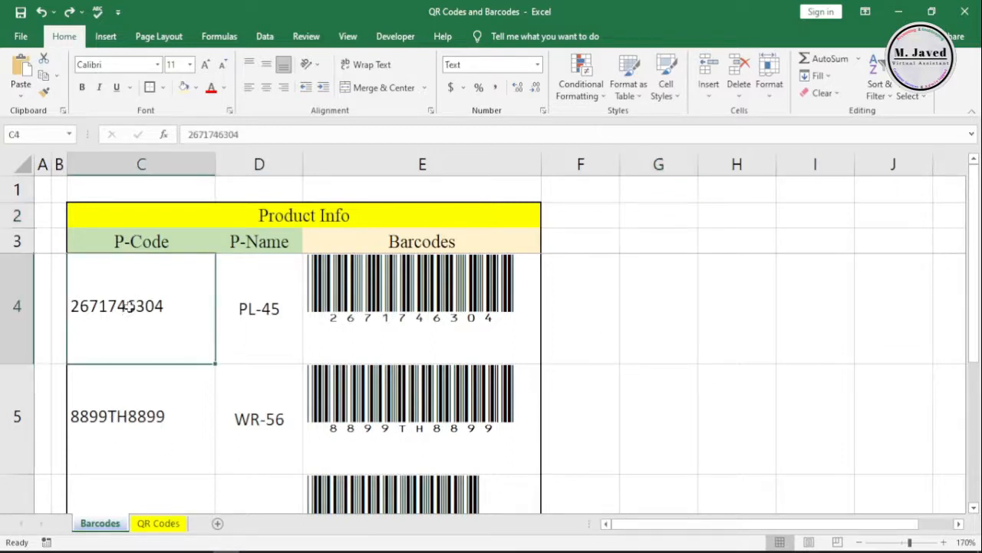
{"action": "double_click", "coordinate": [142, 306]}
{"action": "type", "text": "TR"}
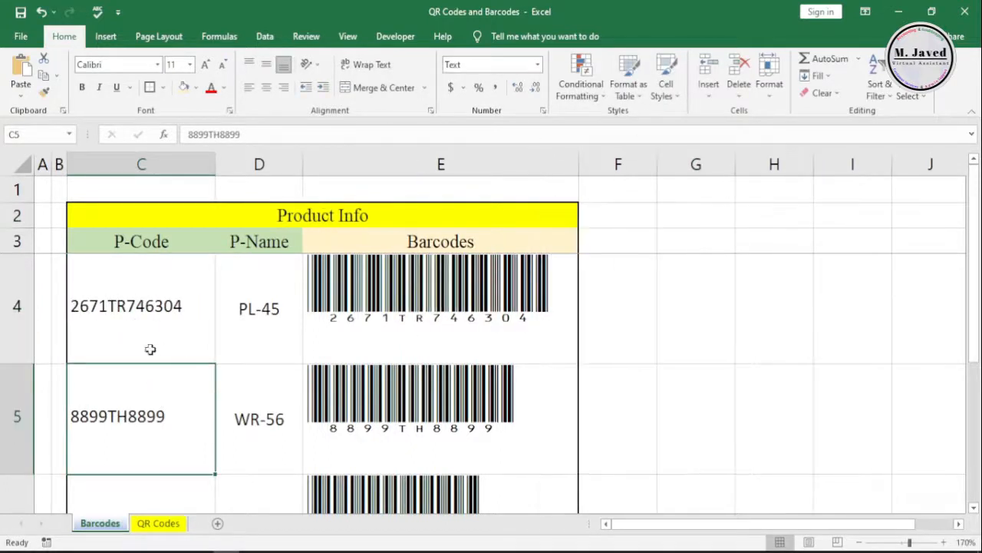
{"action": "type", "text": "8899TH99"}
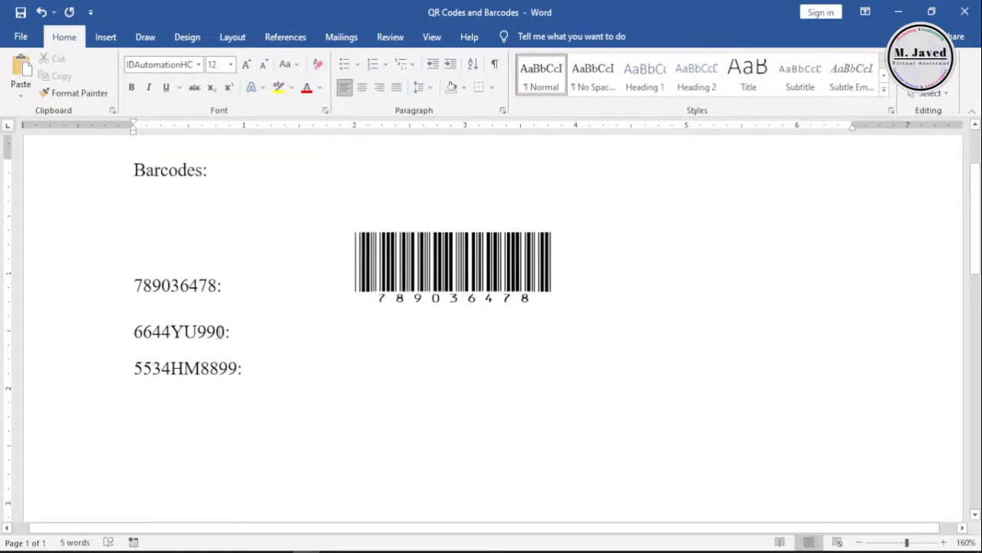
Step: Re-enter the code 6644YU990 in brackets after its label on the second line
{"action": "double_click", "coordinate": [181, 332]}
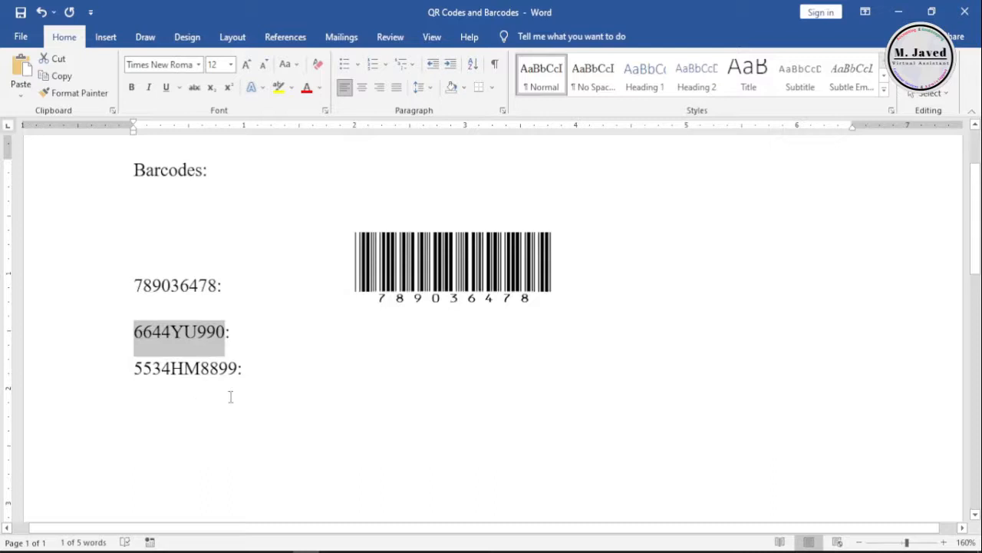
{"action": "left_click", "coordinate": [238, 332]}
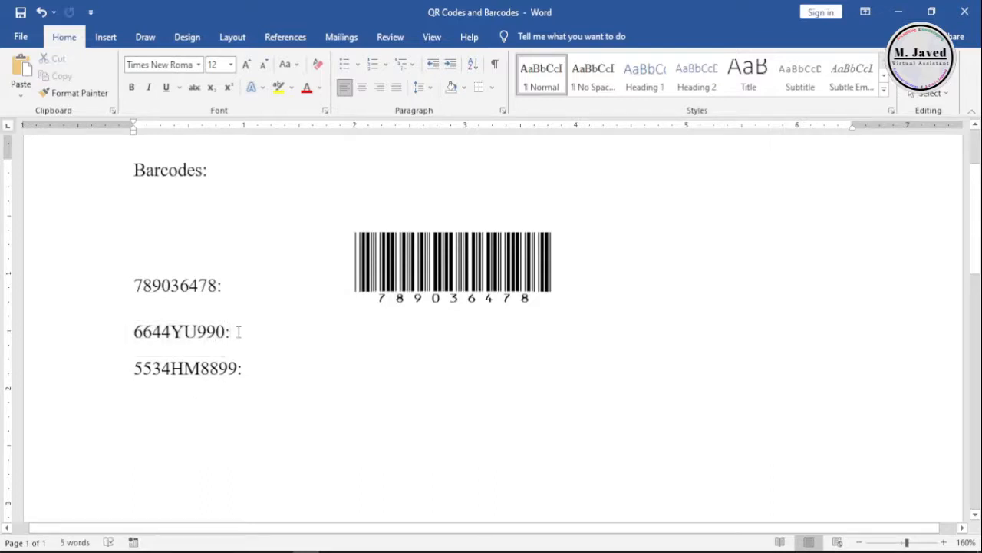
{"action": "type", "text": "6644YU990)"}
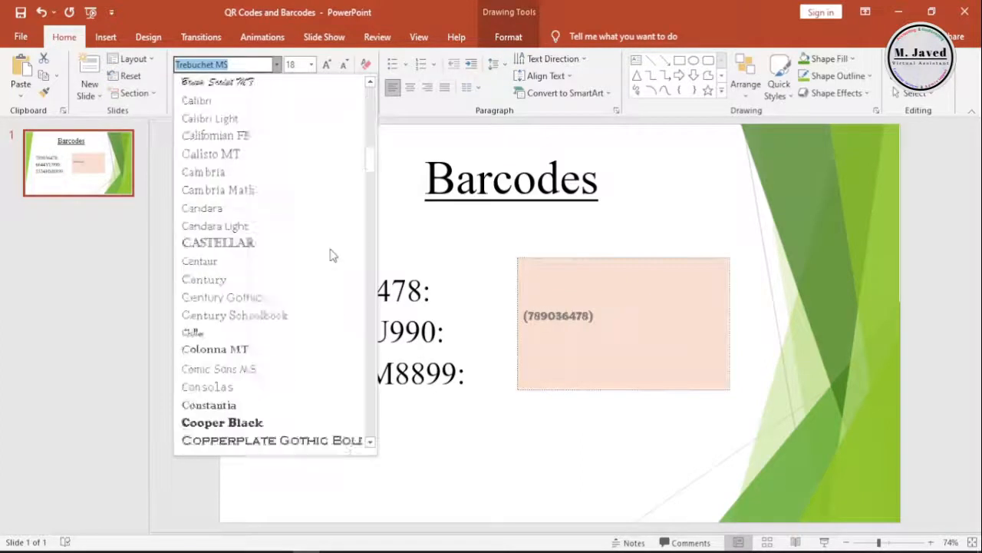
Step: Apply the IDAutomationHC39M font so the box shows 789036478 as a Code 39 barcode
{"action": "scroll", "scroll_direction": "down", "scroll_amount": 3}
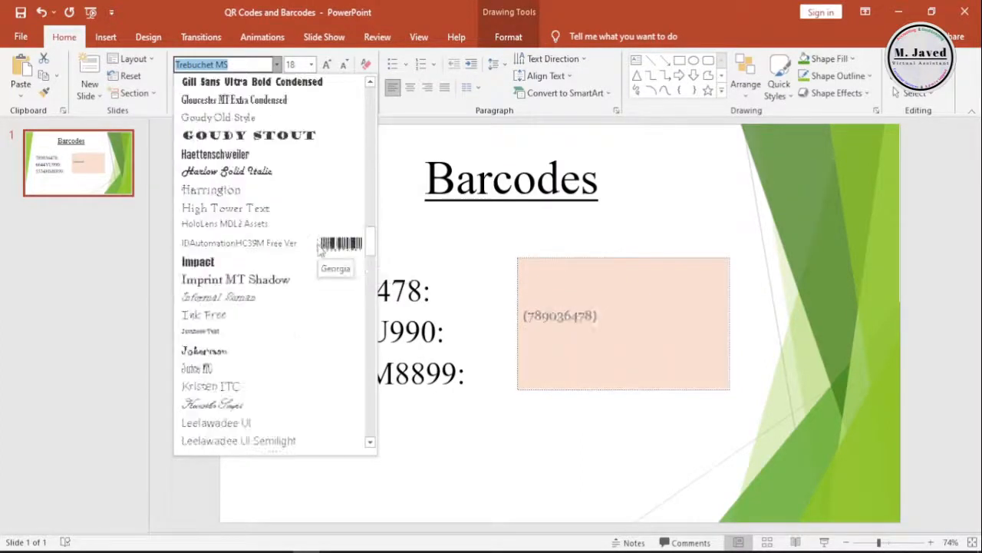
{"action": "left_click", "coordinate": [239, 243]}
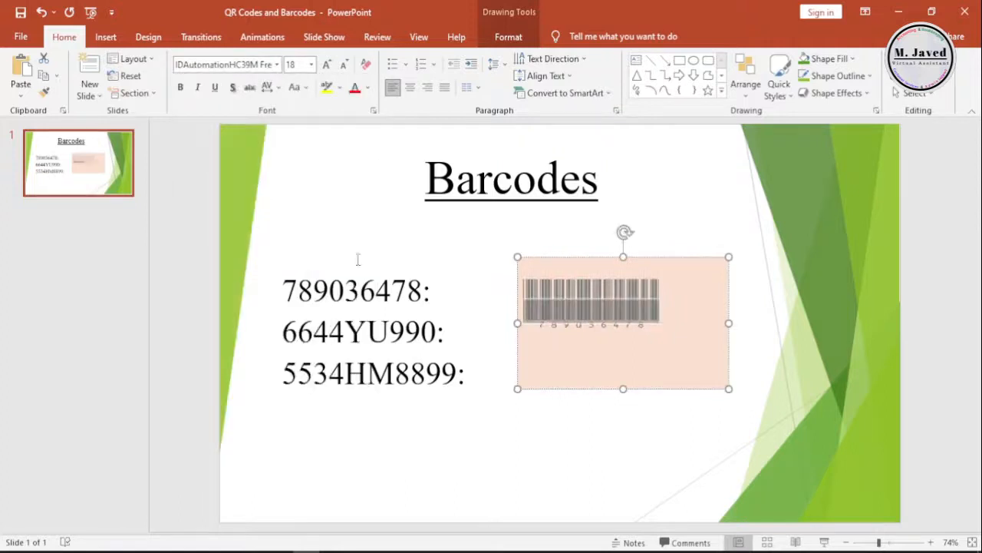